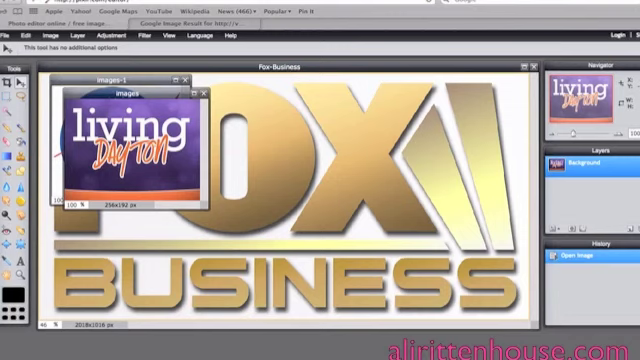
Start a new blank image from the File menu to set up As Seen On
click(8, 36)
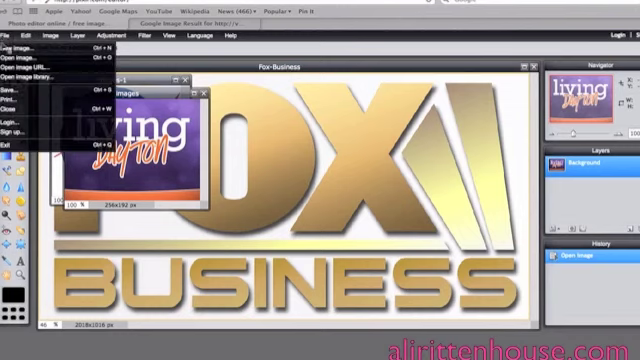
click(20, 48)
text(As Seen On)
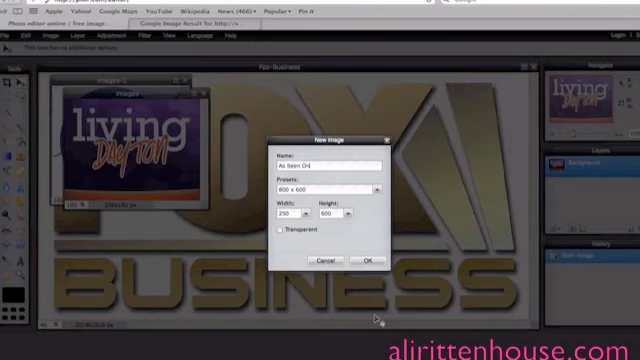
Make the As Seen On image background transparent and create it
click(284, 232)
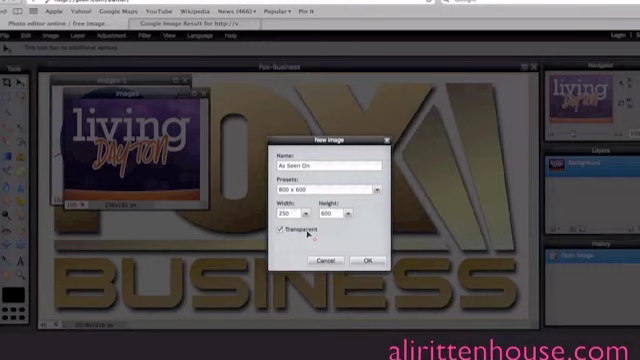
mouse_move(338, 252)
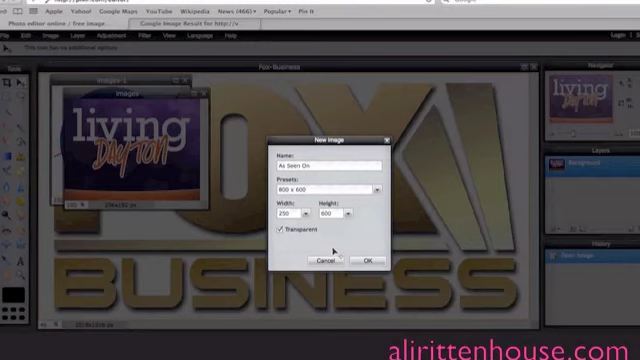
click(368, 260)
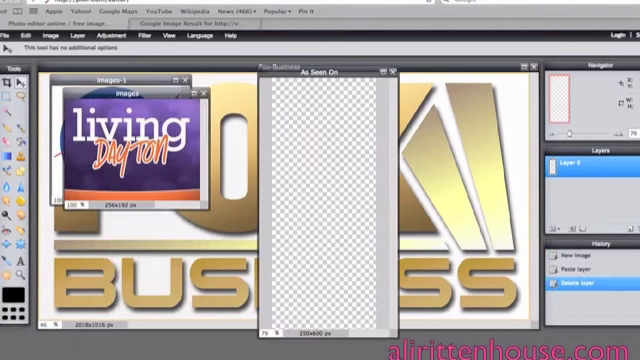
mouse_move(296, 100)
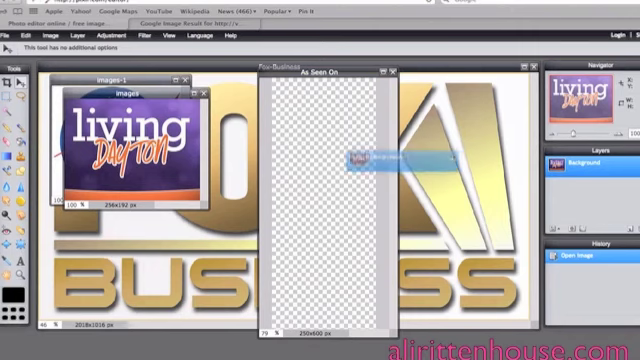
Copy the Living logo onto the As Seen On canvas and scale it down near the top
drag(376, 156, 330, 130)
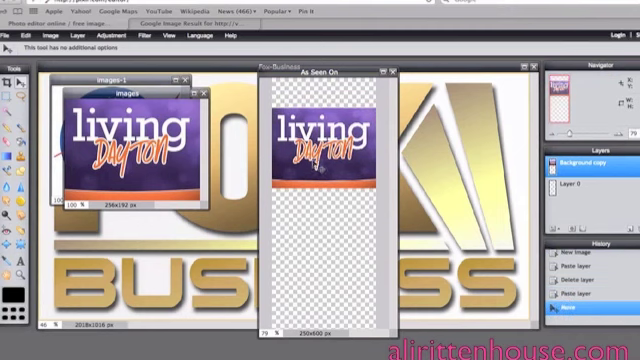
click(36, 36)
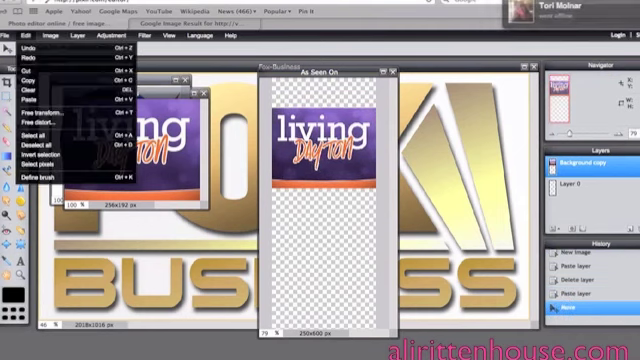
mouse_move(20, 52)
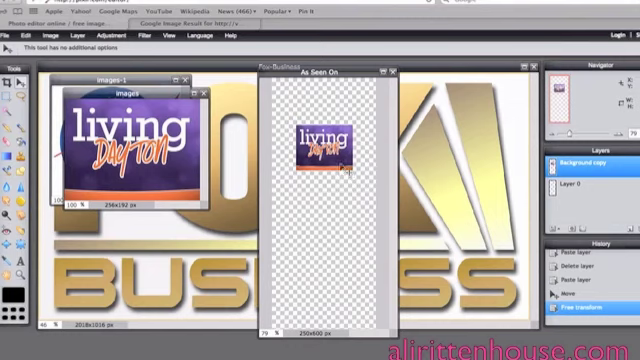
drag(324, 156, 318, 114)
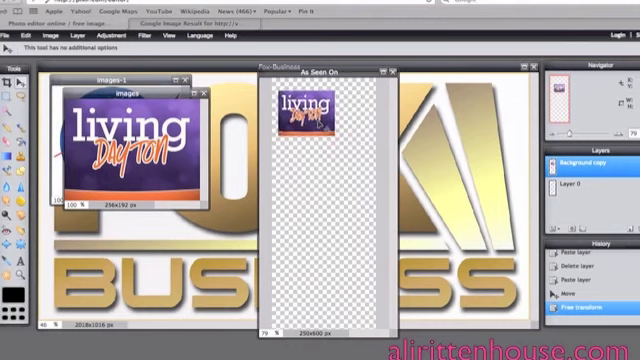
Place the NASA logo below Living, then switch to the Fox Business image to copy it
drag(304, 114, 344, 118)
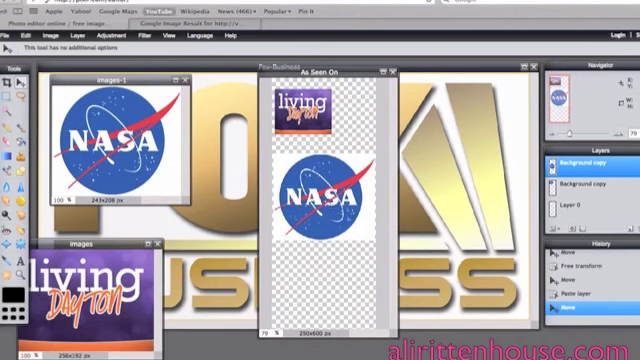
click(24, 36)
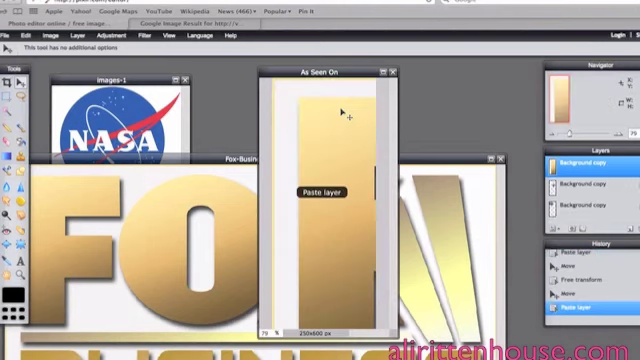
Free-transform the pasted Fox Business logo smaller and set it below the NASA logo
click(36, 36)
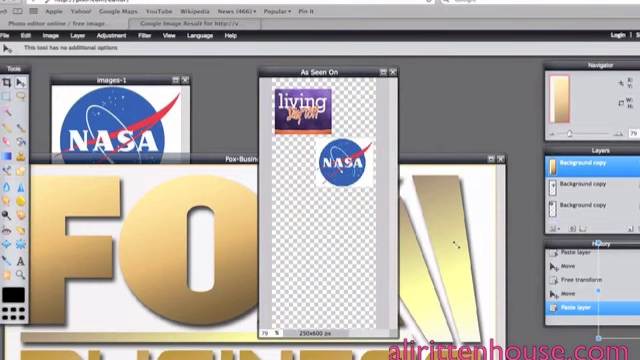
click(576, 312)
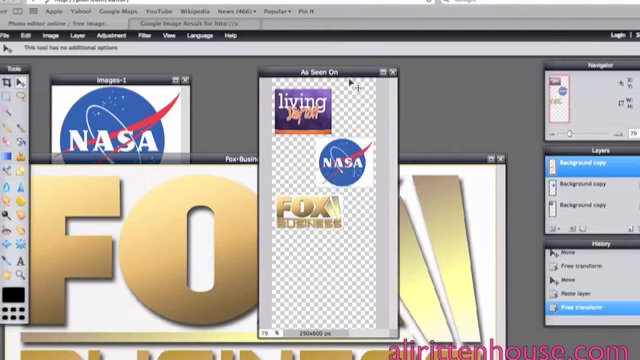
drag(330, 72, 240, 62)
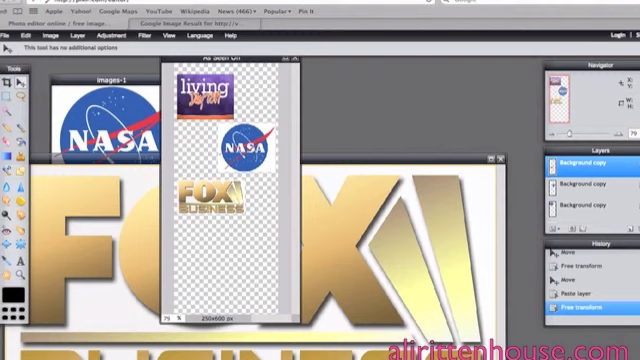
Reorder the three logo layers above the background copy in the Layers panel
click(578, 158)
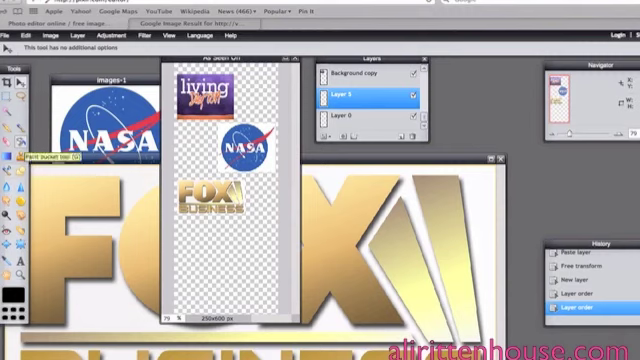
Pick a soft pink as the primary paint colour from the colour picker
click(8, 186)
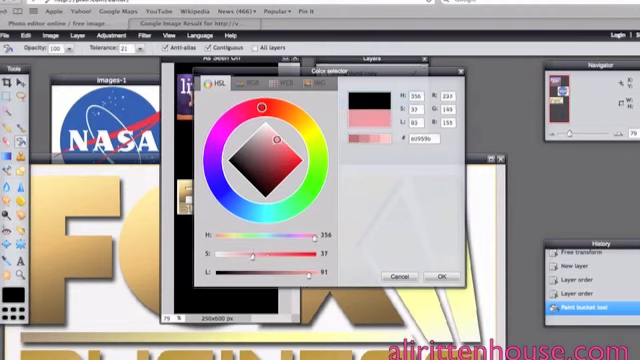
click(440, 276)
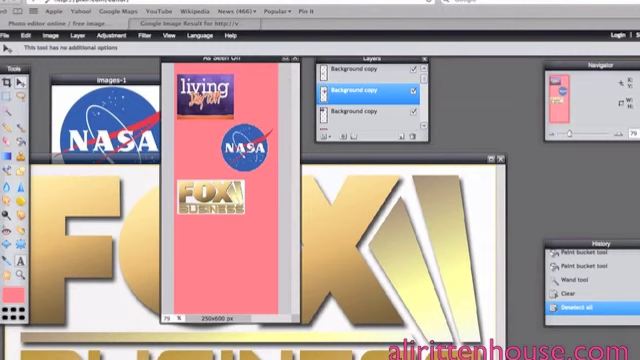
Add an 'As Seen On' text layer near the top in a serif font
click(12, 72)
text(As Seen On)
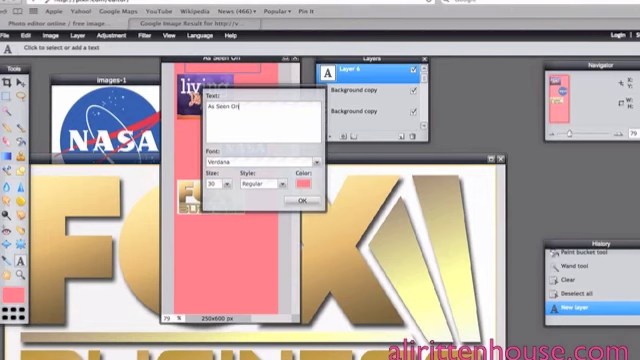
click(308, 184)
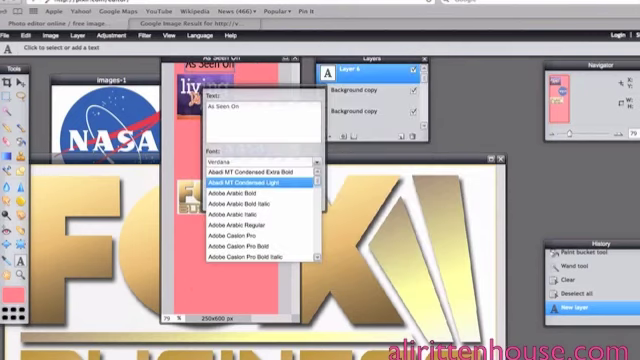
scroll(down, 3)
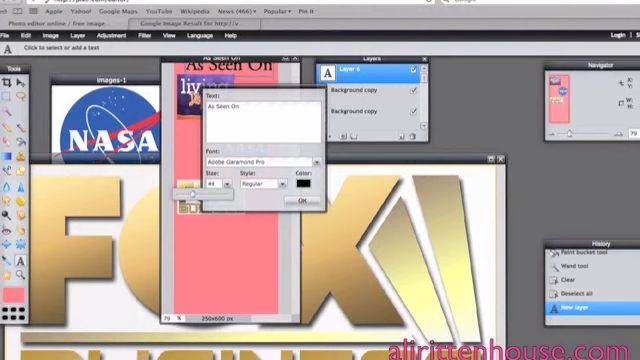
click(302, 200)
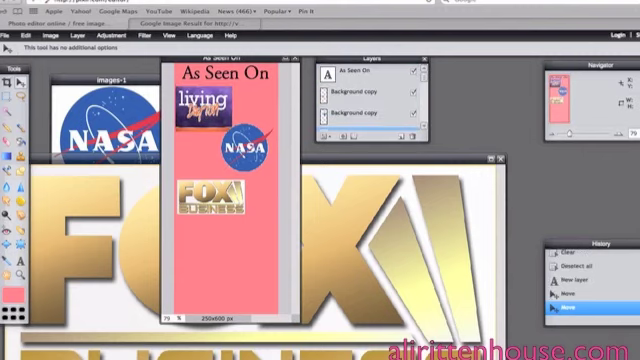
Move the logos so Living and NASA sit side by side under the heading, Fox Business below
click(370, 112)
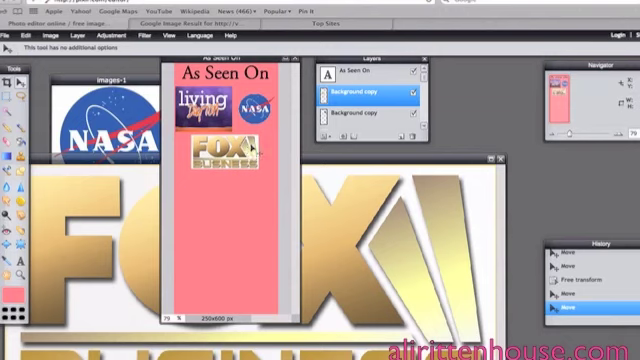
mouse_move(208, 250)
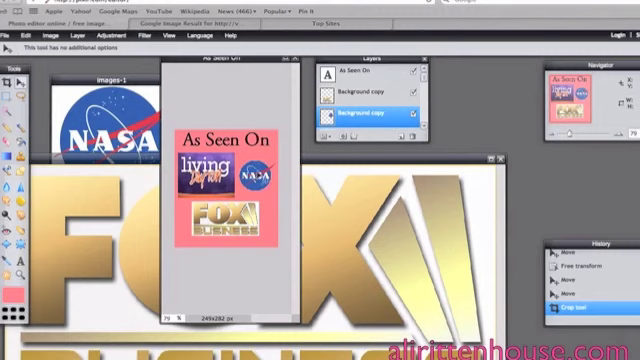
Begin saving the image cropped around the heading and logos on pink
click(370, 96)
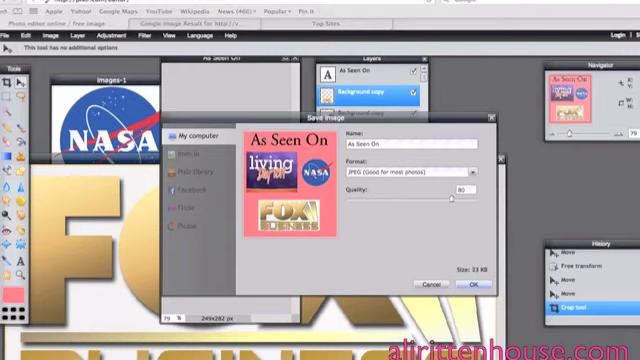
Export the image as a PNG named 'As Seen On' into Downloads
click(472, 284)
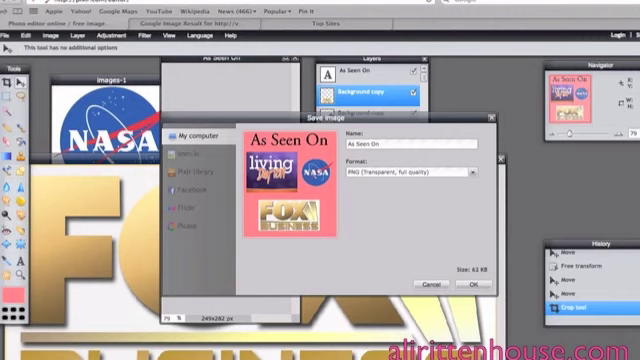
click(472, 284)
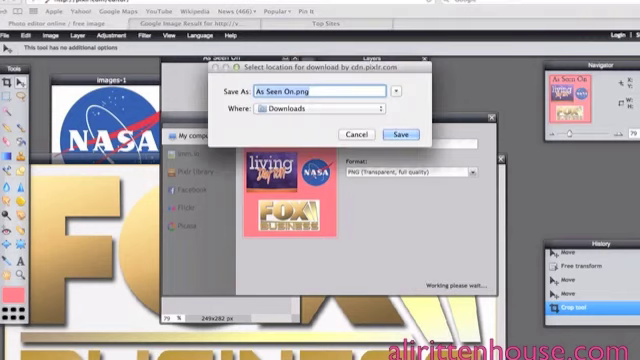
click(392, 134)
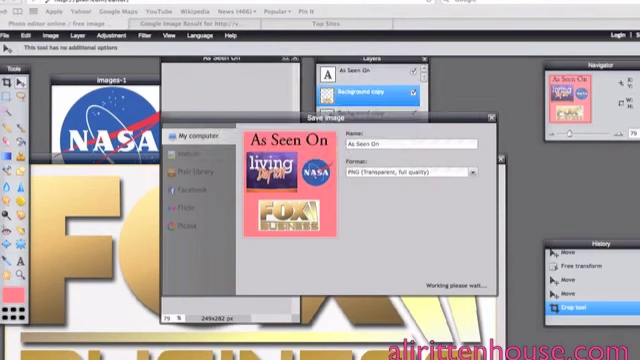